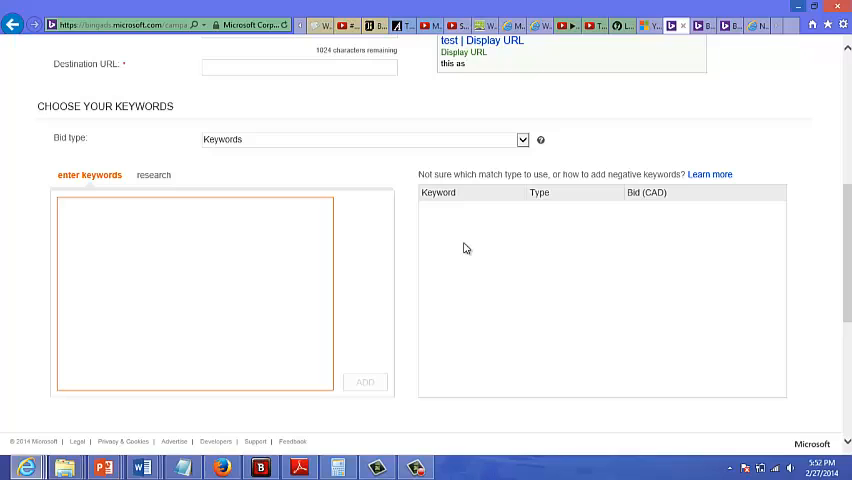
Step: Enter 'make money', 'money' and 'income' on separate lines in the keyword entry box
{"action": "type", "text": "make"}
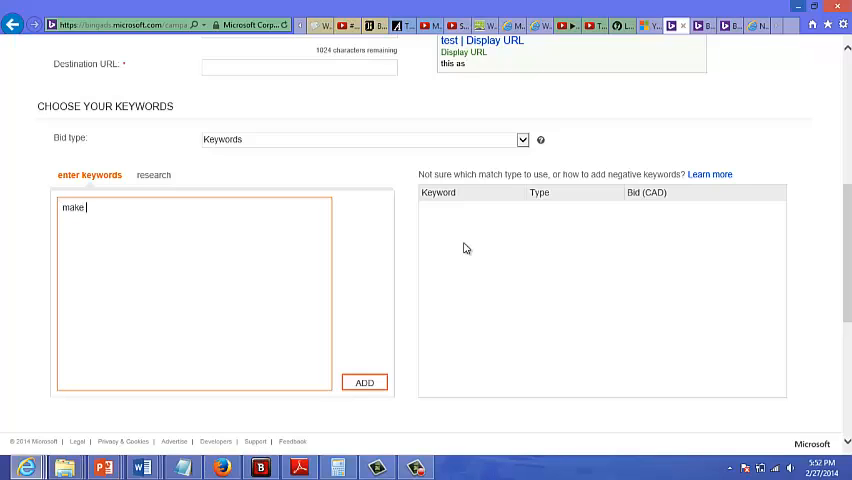
{"action": "type", "text": "money"}
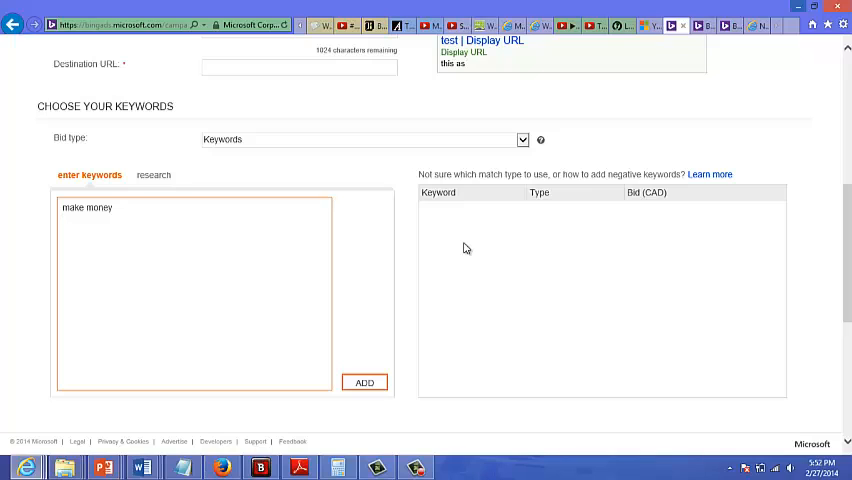
{"action": "type", "text": "money"}
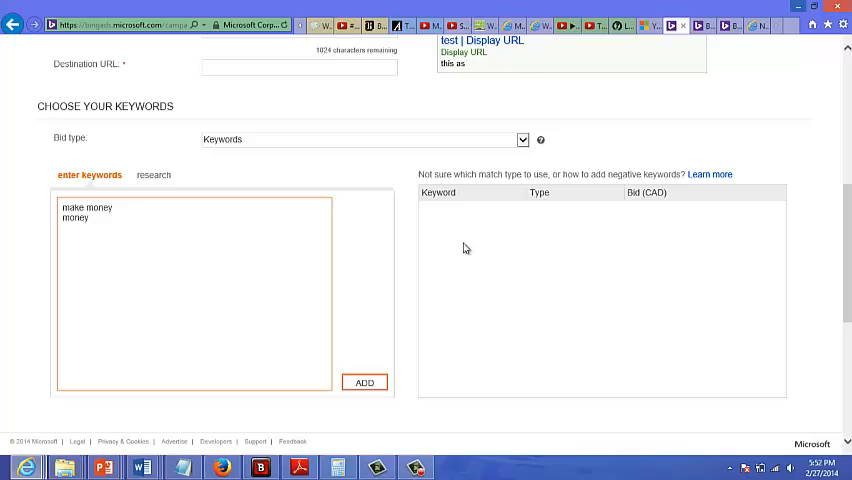
{"action": "type", "text": "income"}
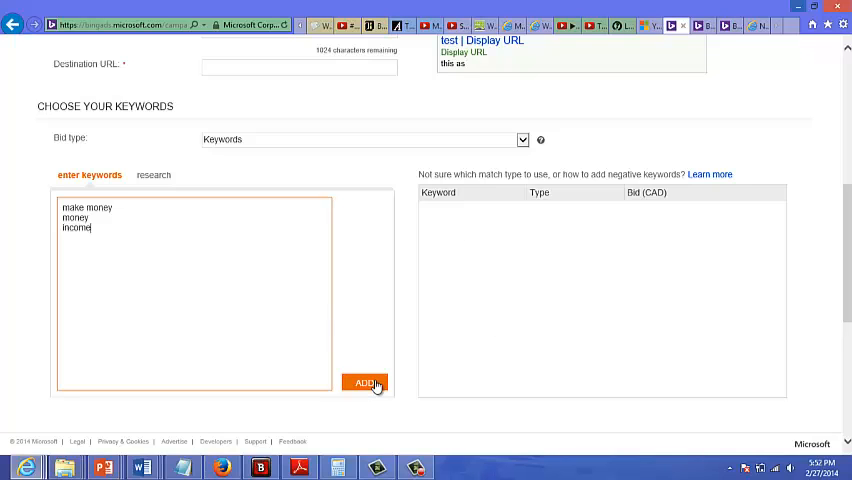
Step: Add the three keywords as broad match and begin editing the 'make money' bid
{"action": "left_click", "coordinate": [364, 382]}
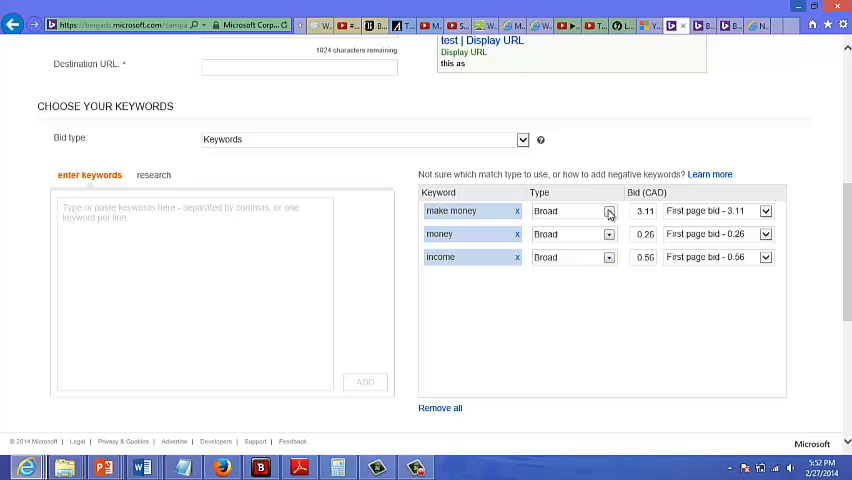
{"action": "left_click", "coordinate": [608, 212]}
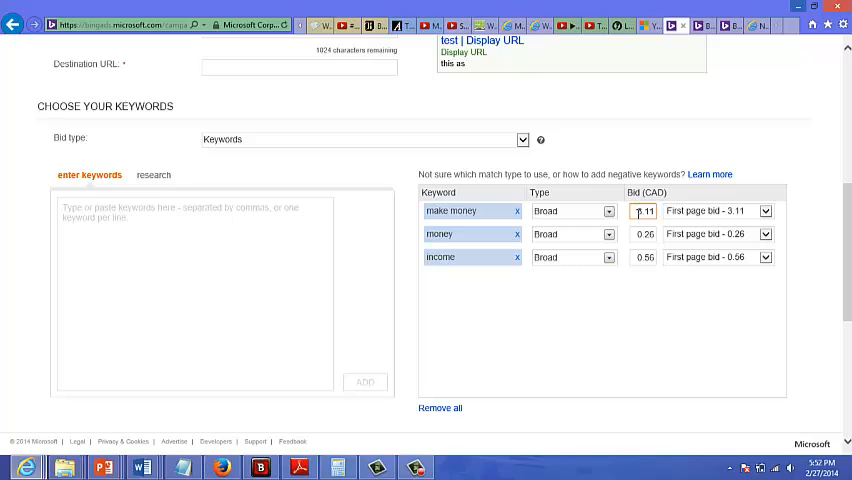
{"action": "double_click", "coordinate": [644, 212]}
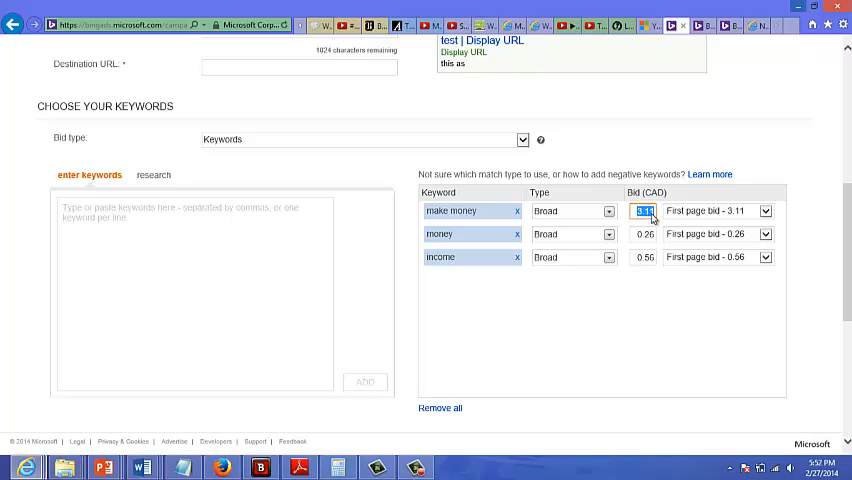